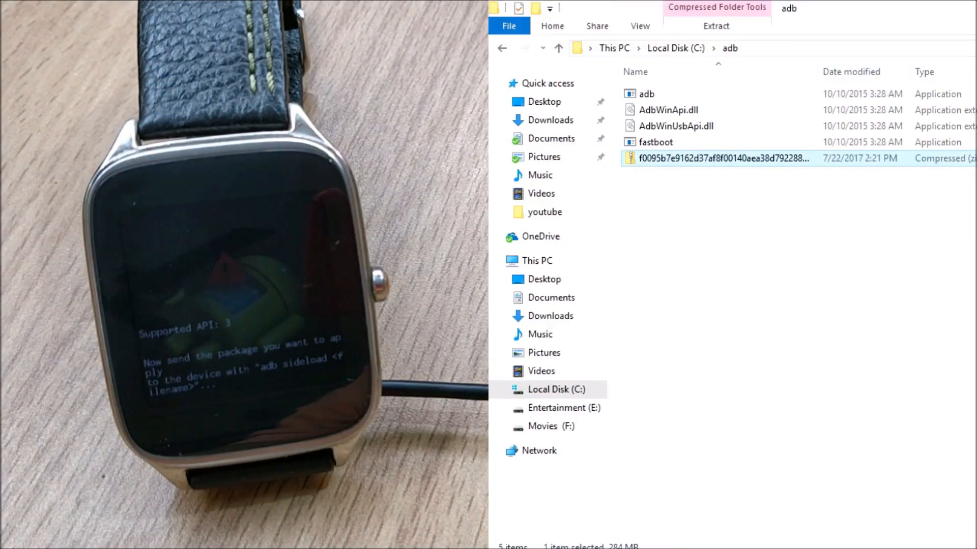
Step: Open Windows PowerShell from the File menu in the C:\adb folder
left_click(723, 158)
type("a")
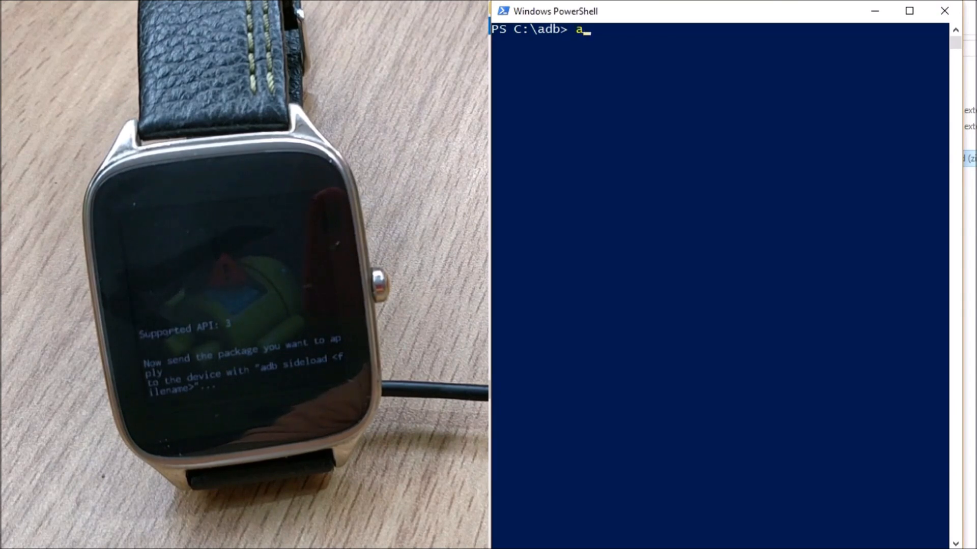
Step: Type 'adb sideload' followed by the OTA zip filename at the C:\adb prompt
type("db s")
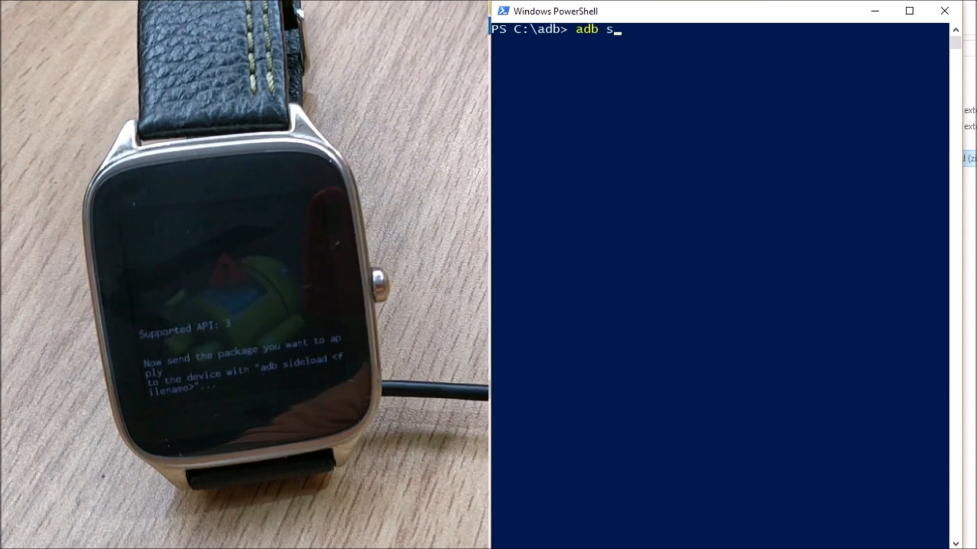
type("idelo")
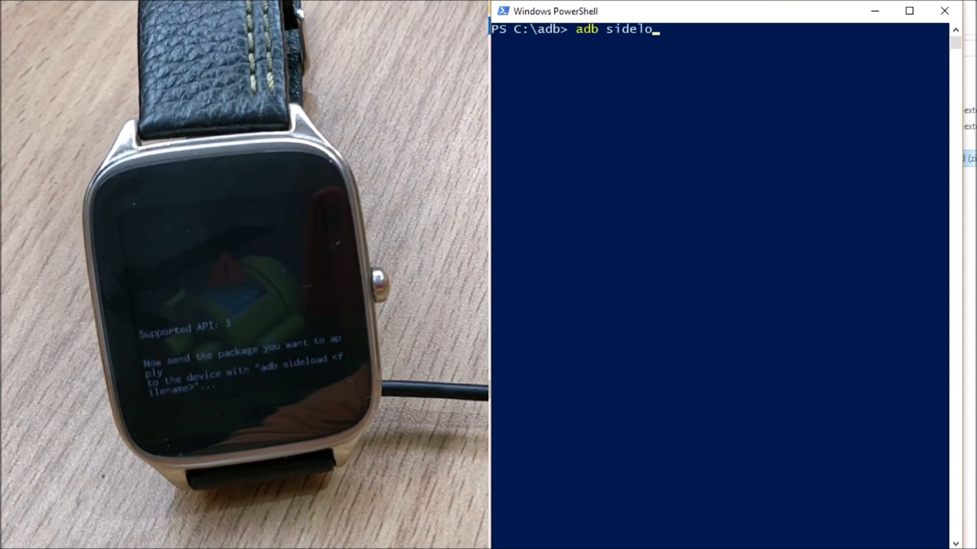
type("ad")
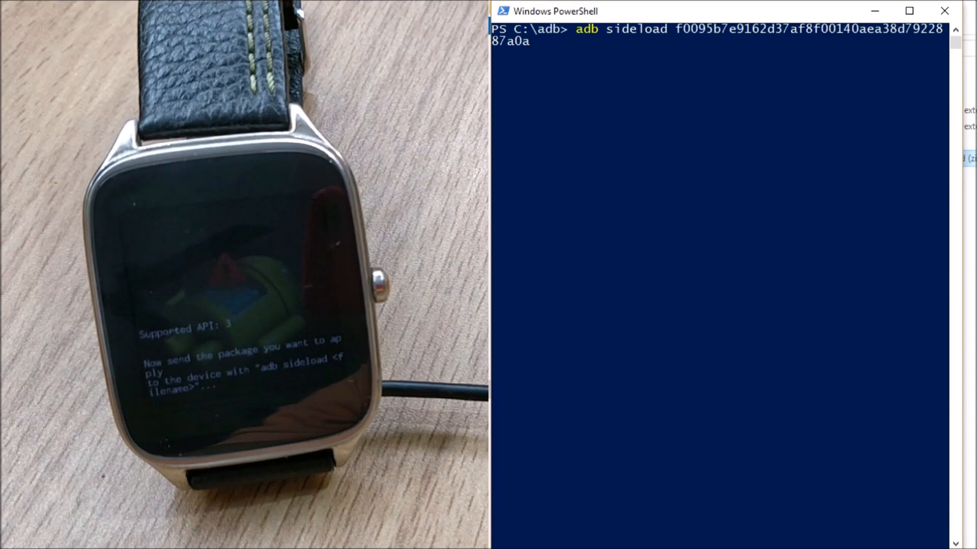
type(".")
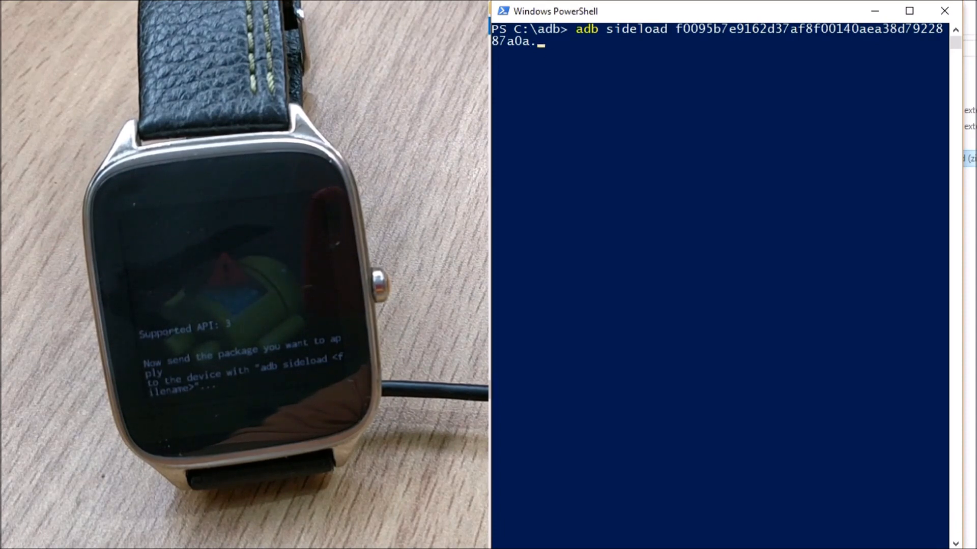
type(".zip")
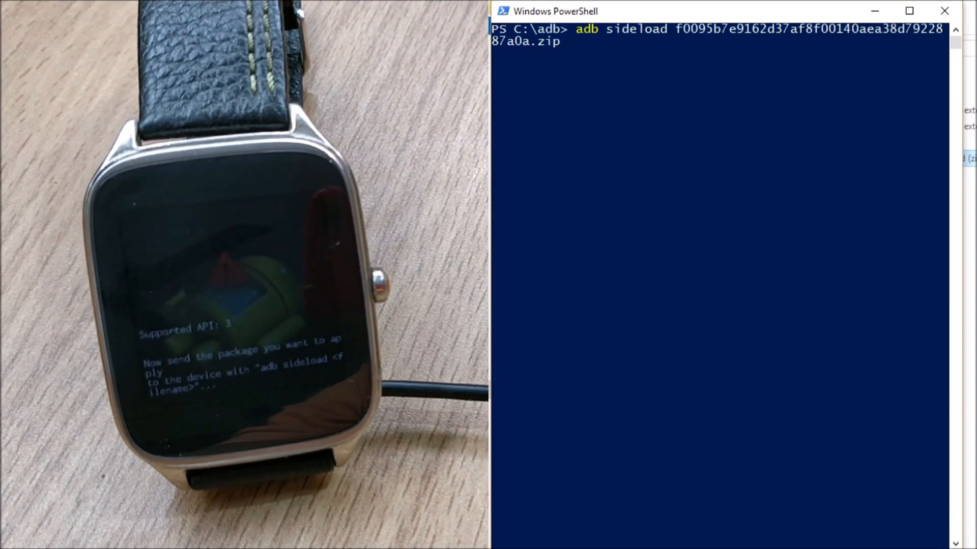